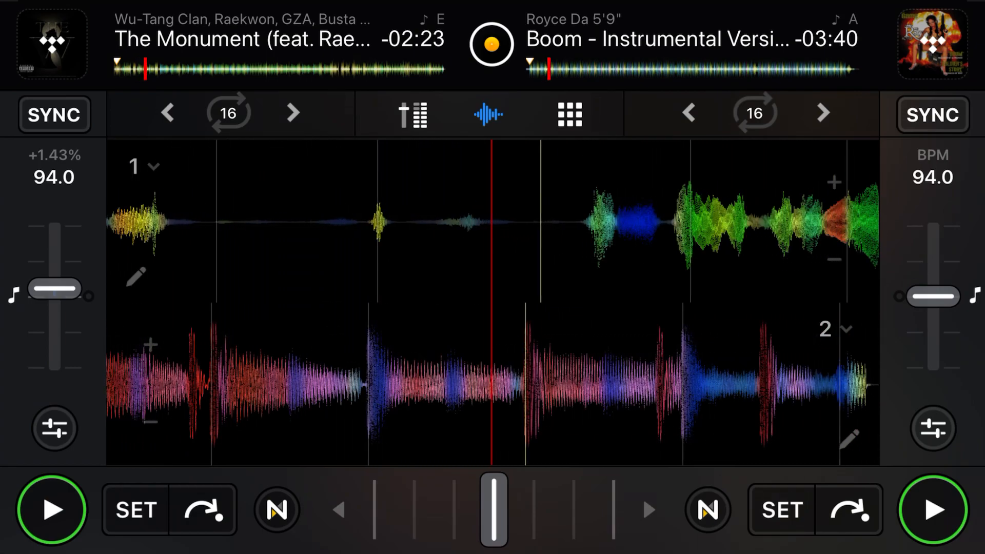
Step: Play the Boom instrumental on deck 2 and apply the Echo instant effect to it
left_click(55, 114)
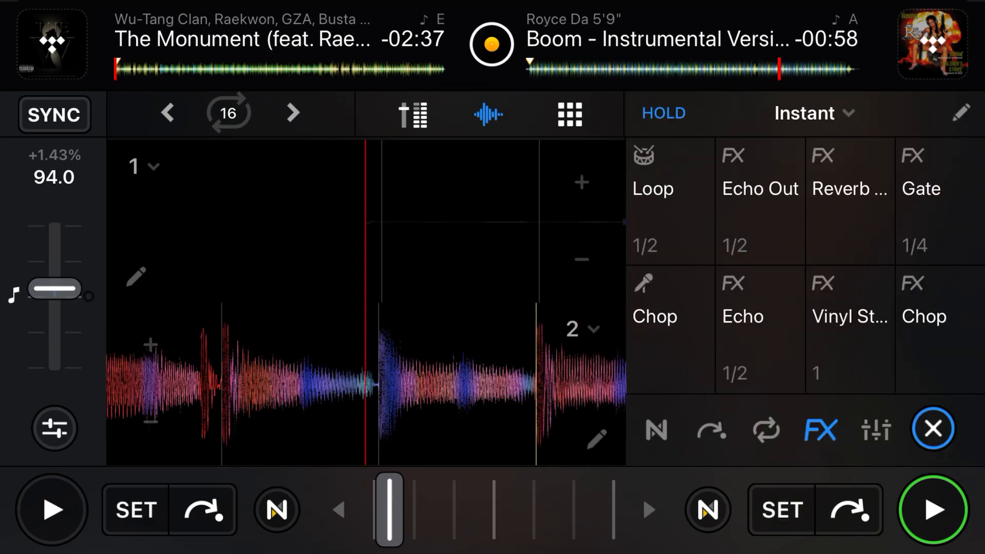
left_click(759, 316)
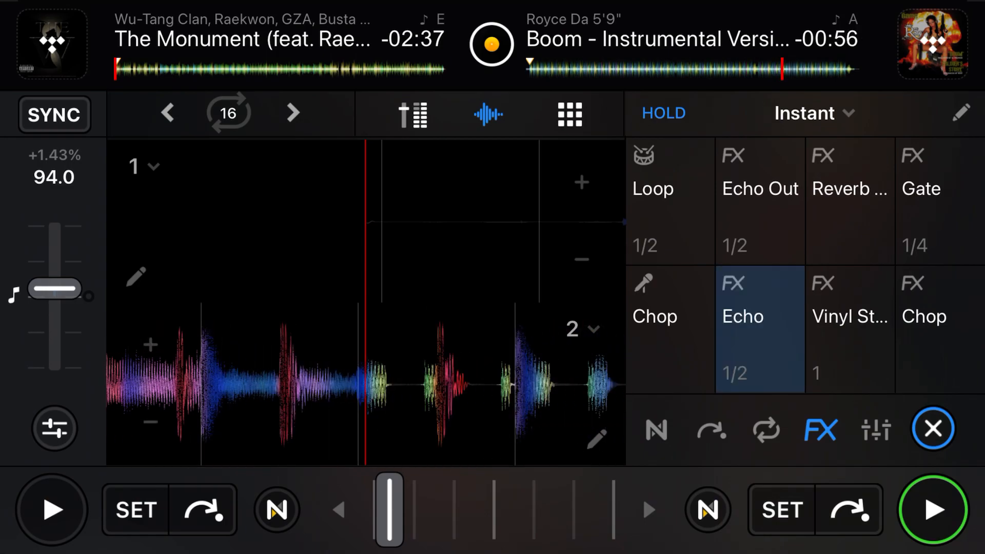